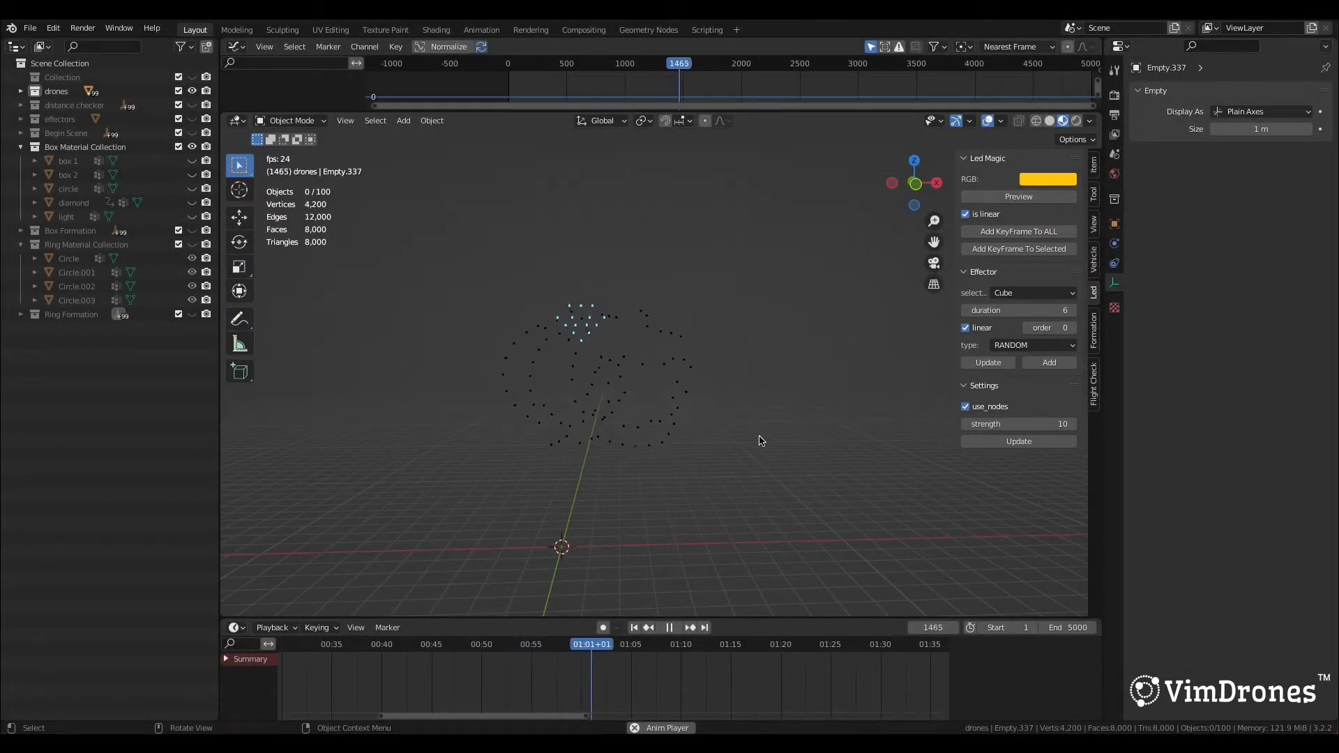
- Pause the drone show playback with diamond.001 selected
click(668, 626)
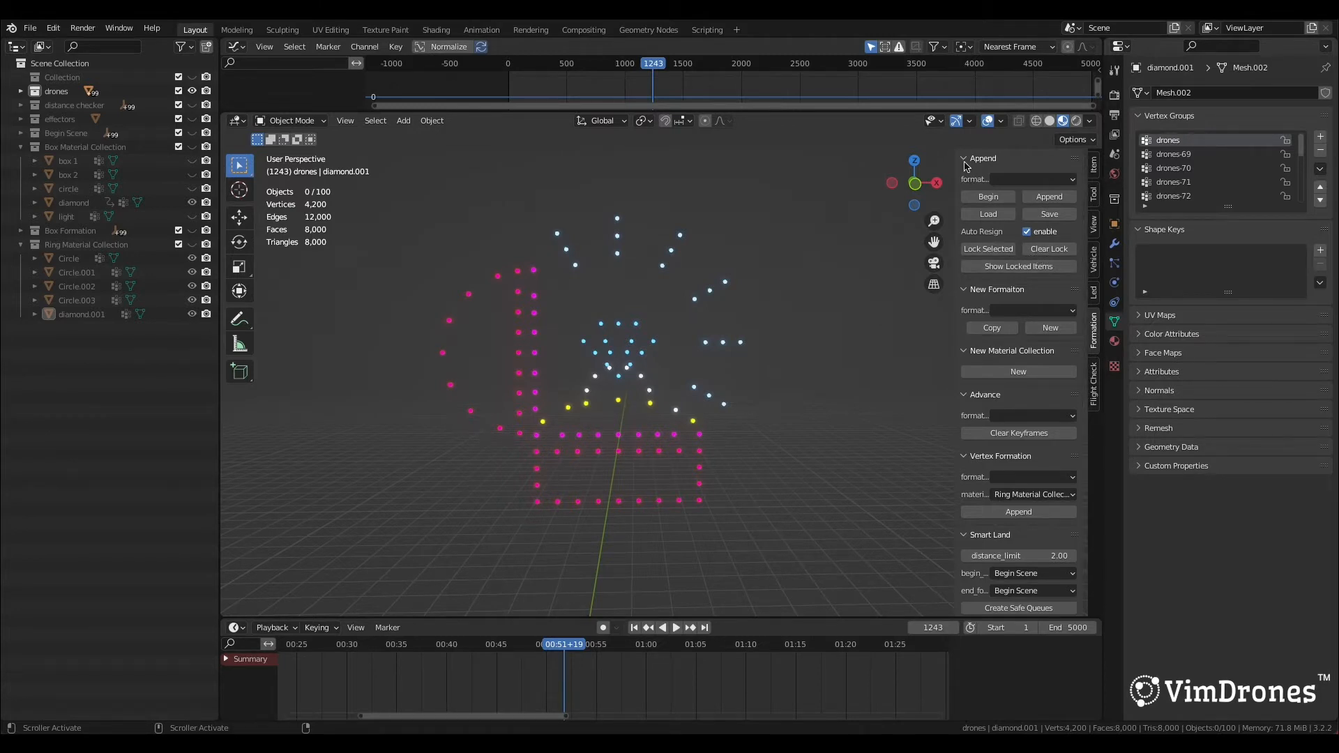
mouse_move(986, 248)
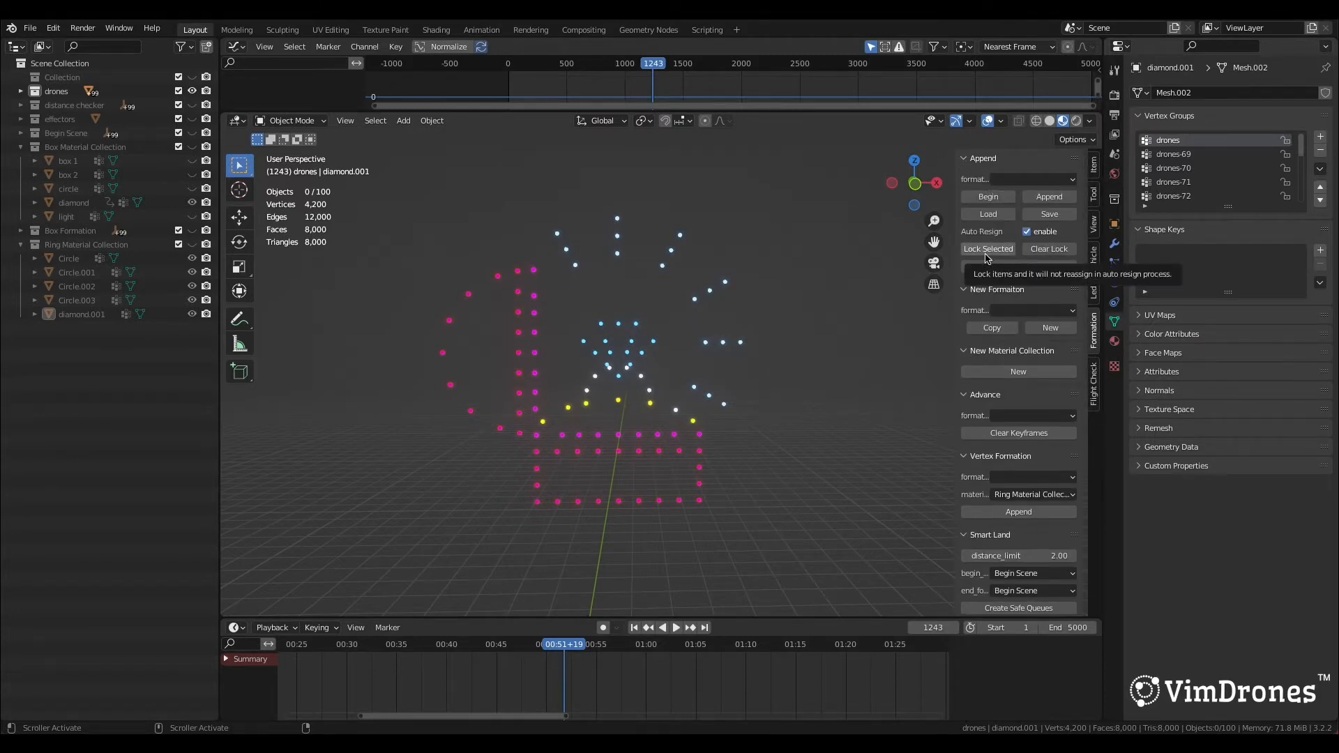
mouse_move(1049, 248)
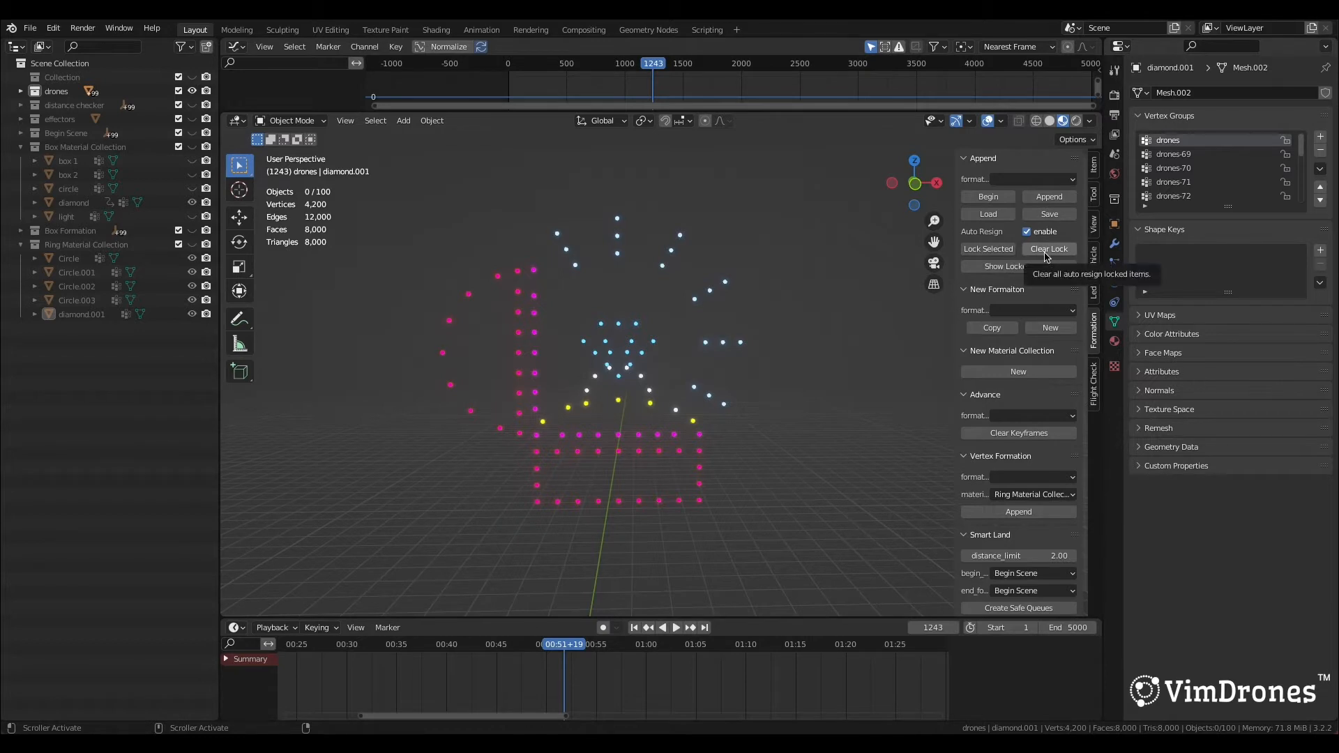
mouse_move(1018, 265)
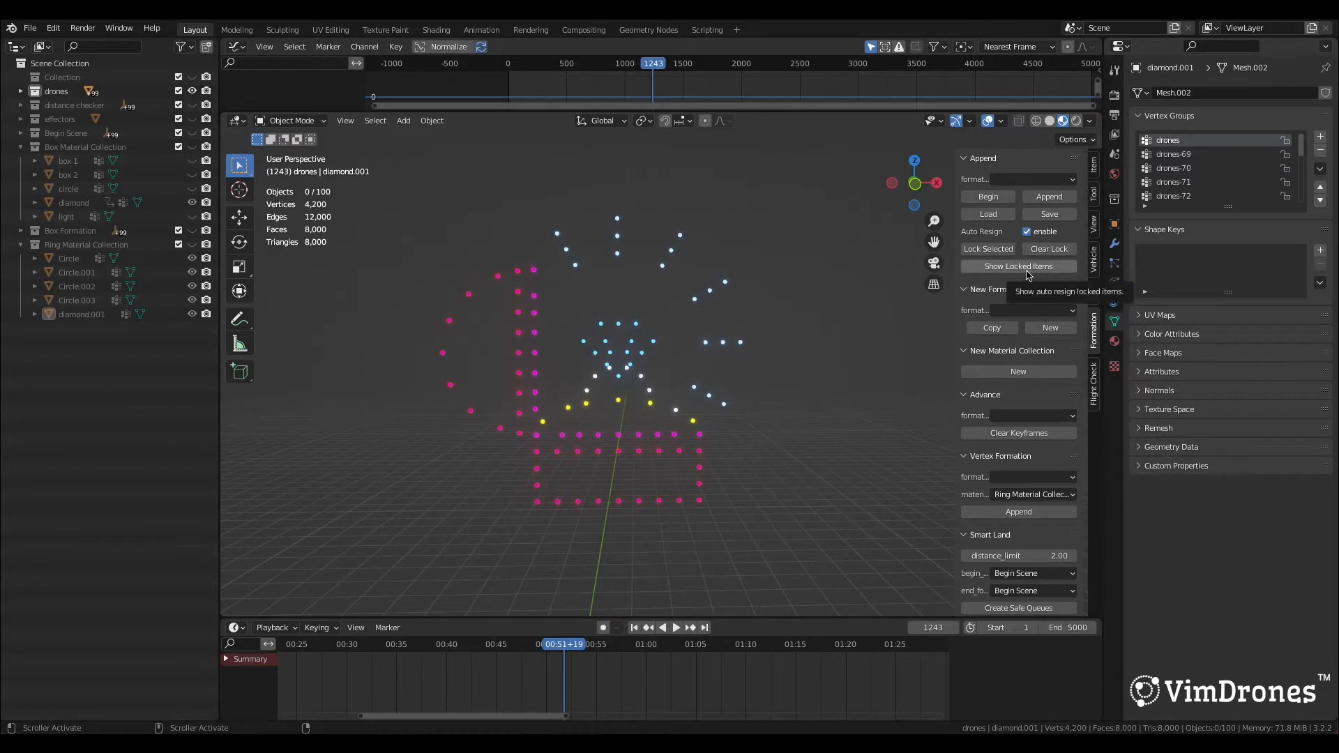
- Scrub to frame 1711 where the diamond lights and make the Ring Material Collection visible
click(564, 643)
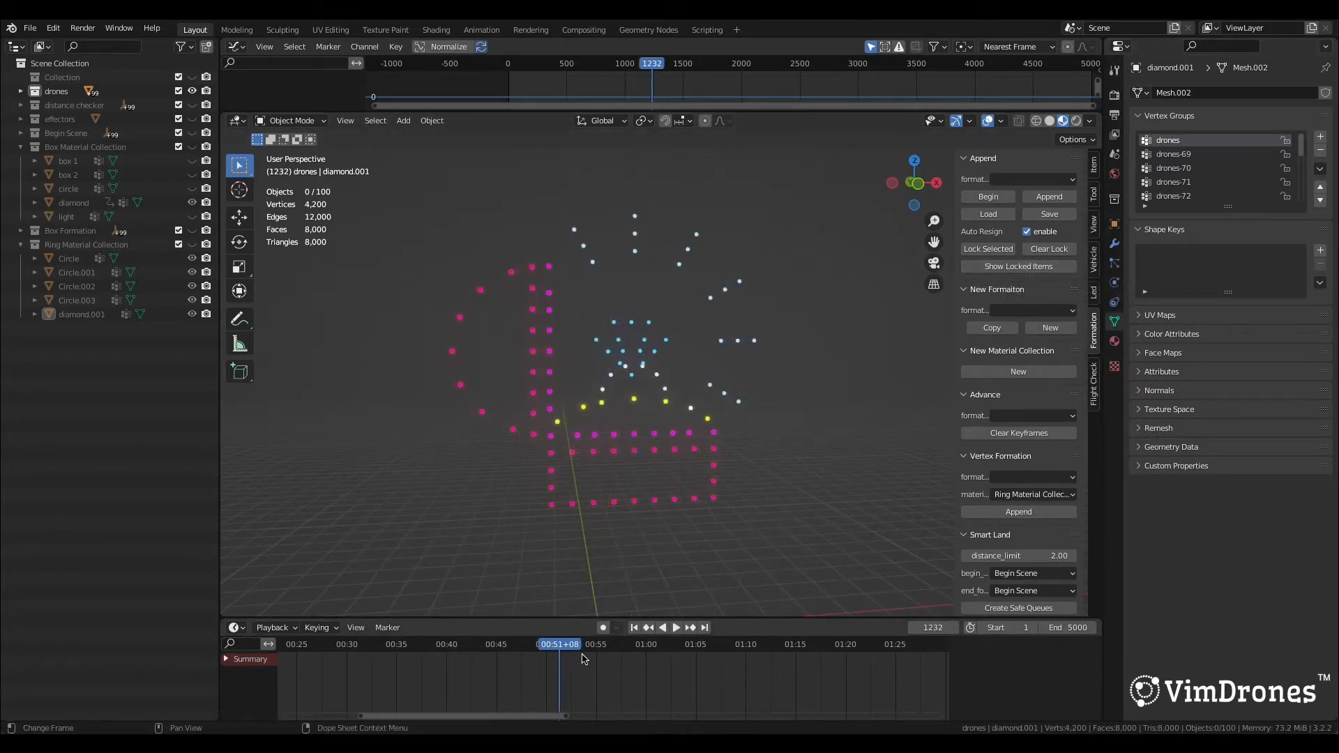
click(675, 628)
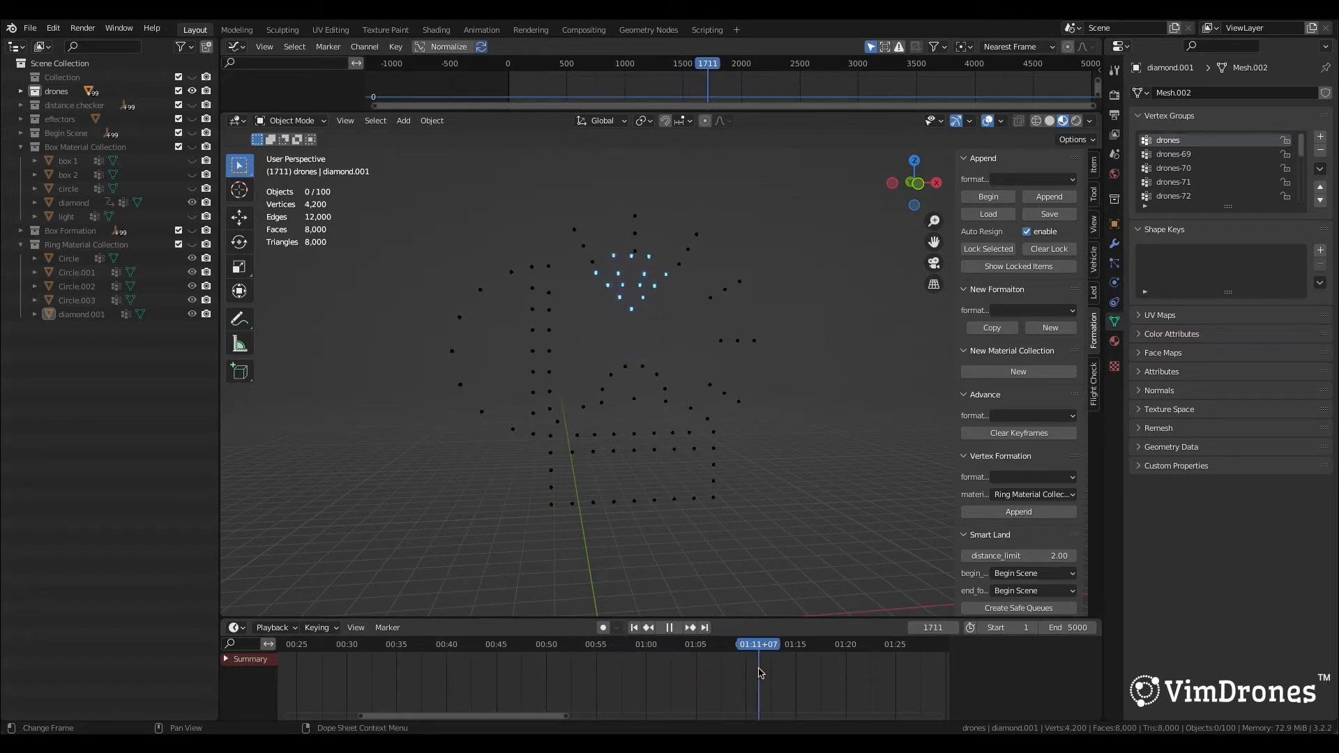
click(191, 244)
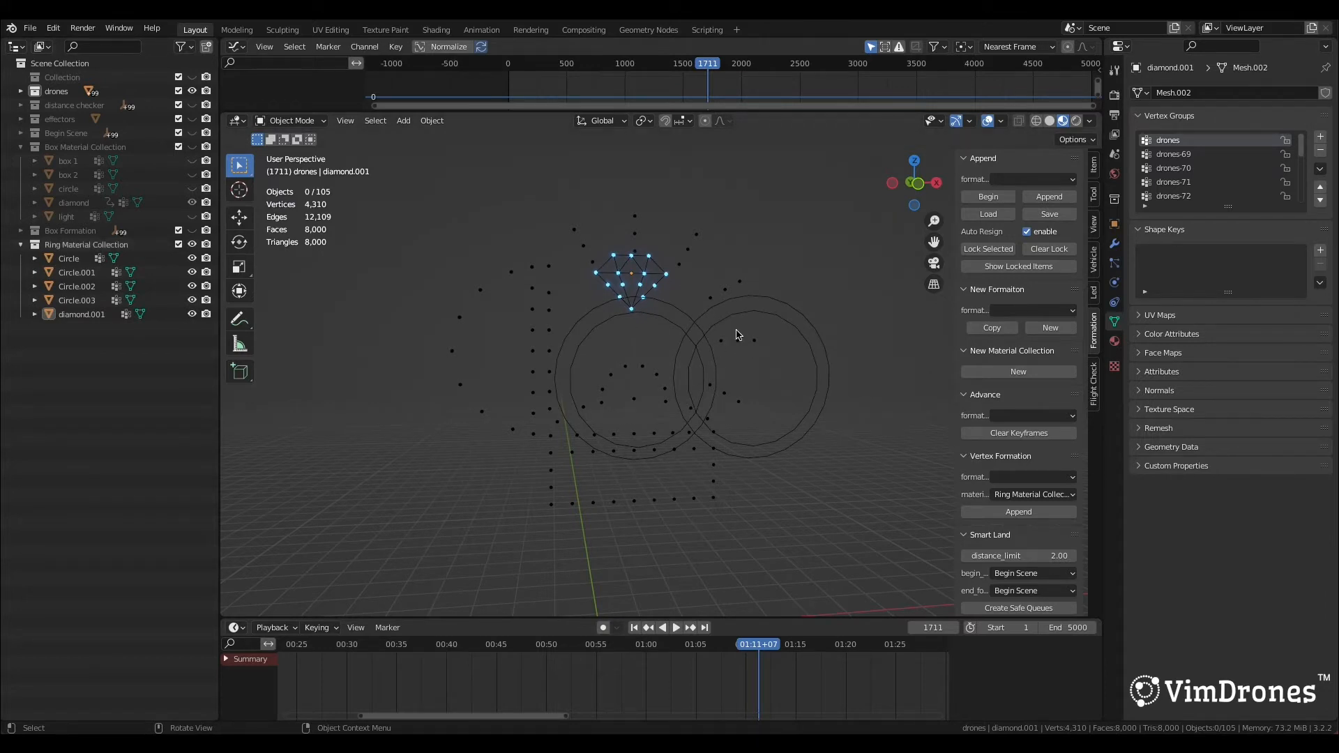
mouse_move(705, 409)
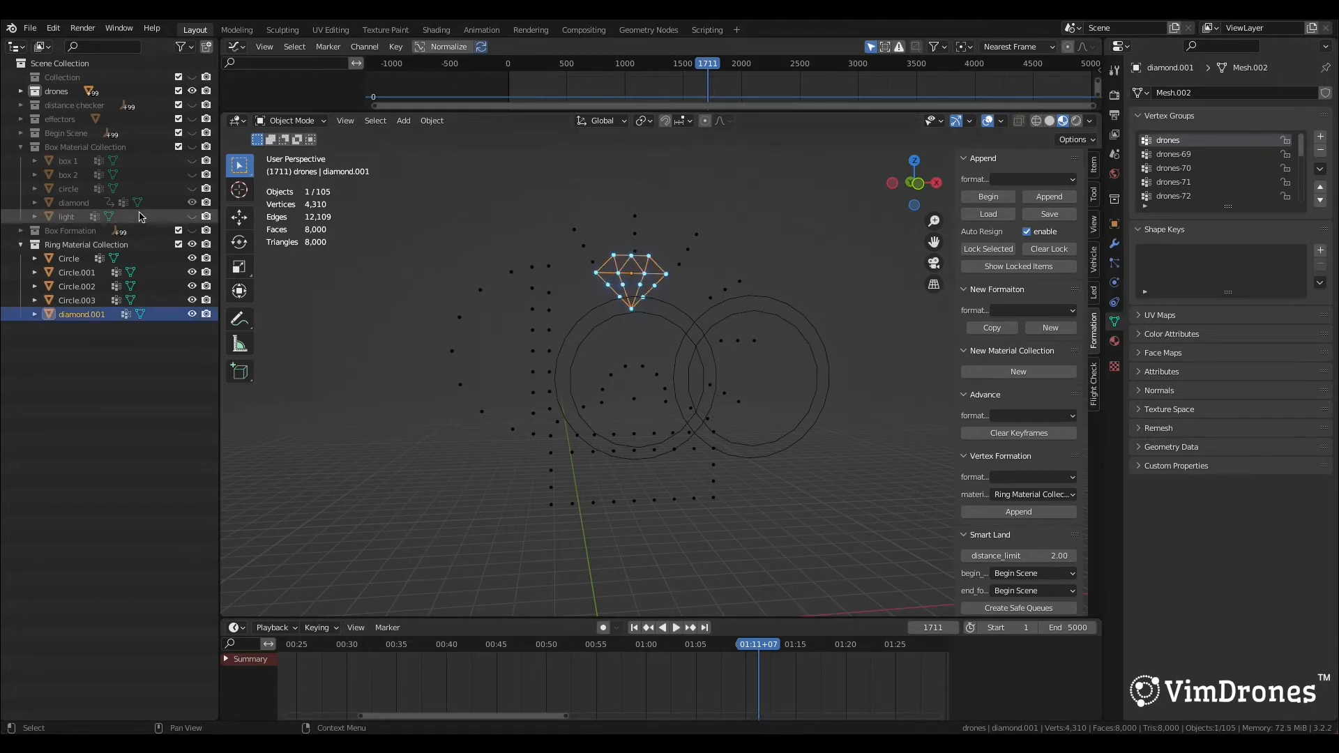
- Create a Ring Formation appended from the Ring Material Collection and load it onto the drones
click(192, 204)
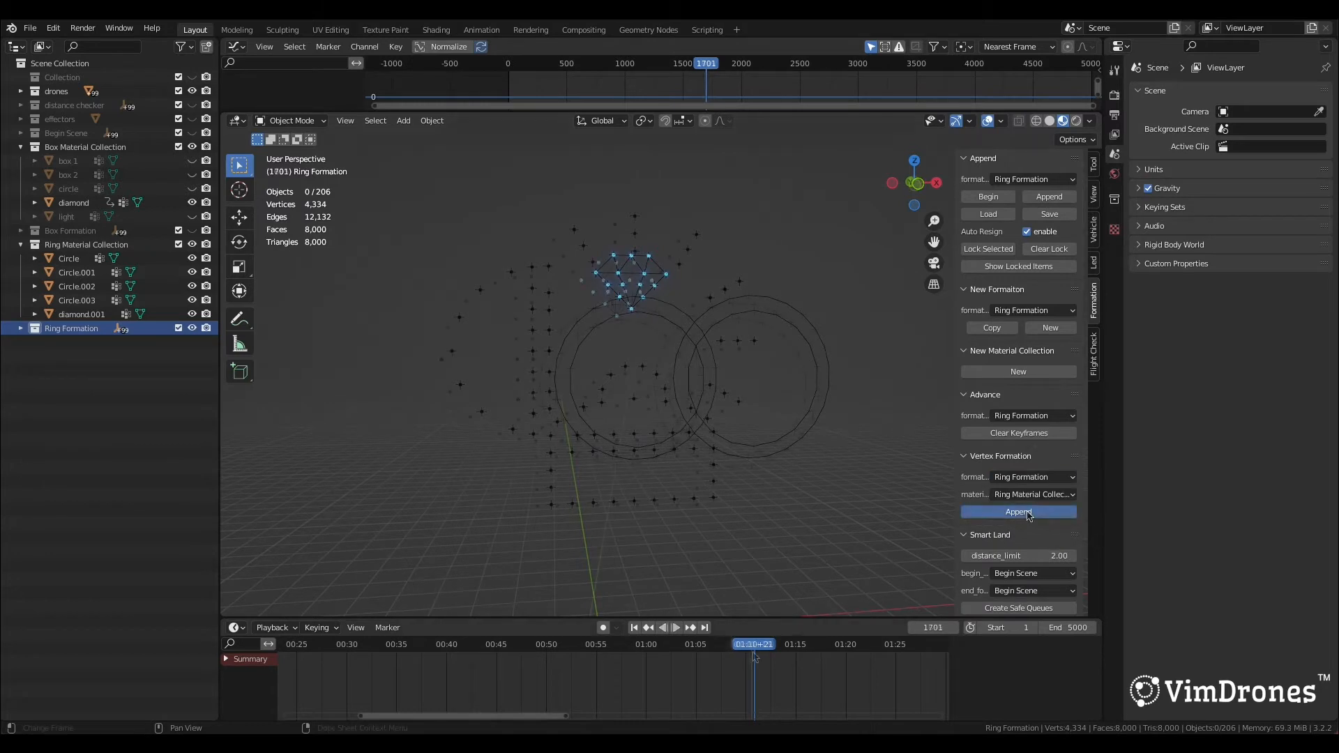
click(1033, 180)
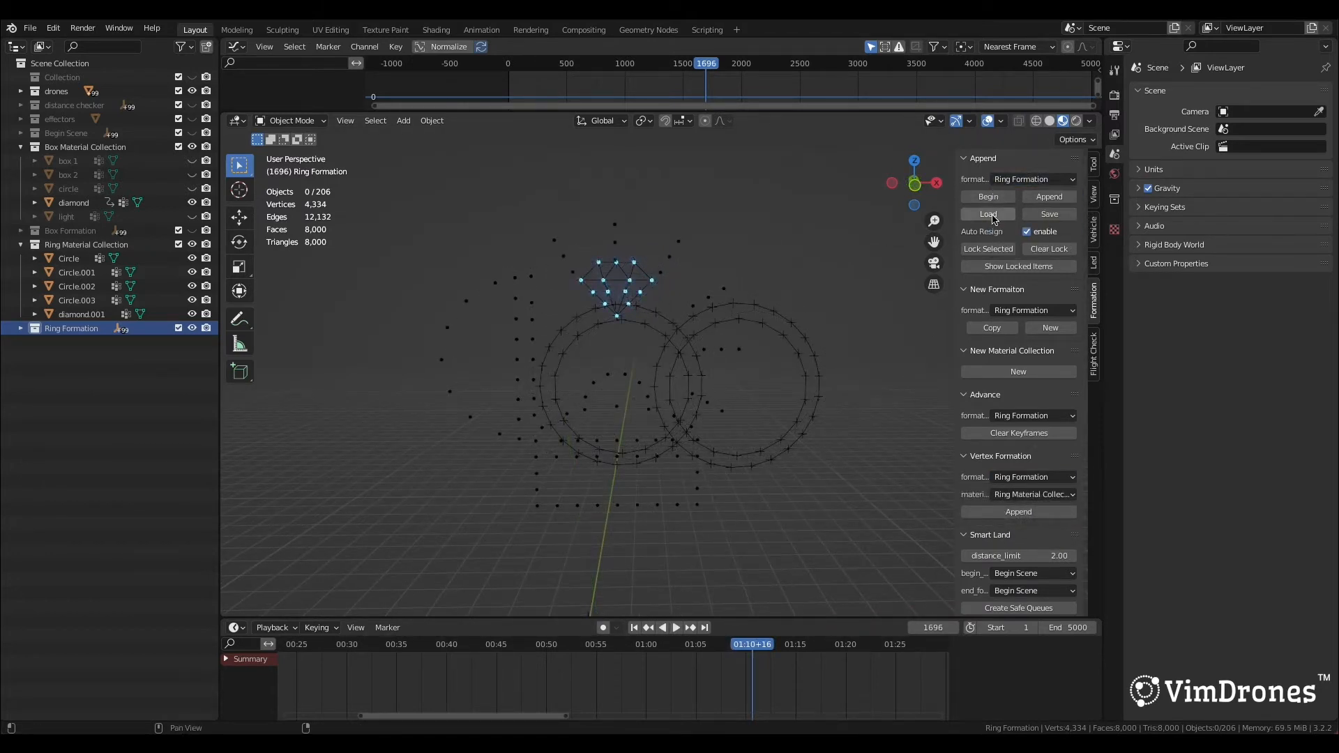
click(895, 645)
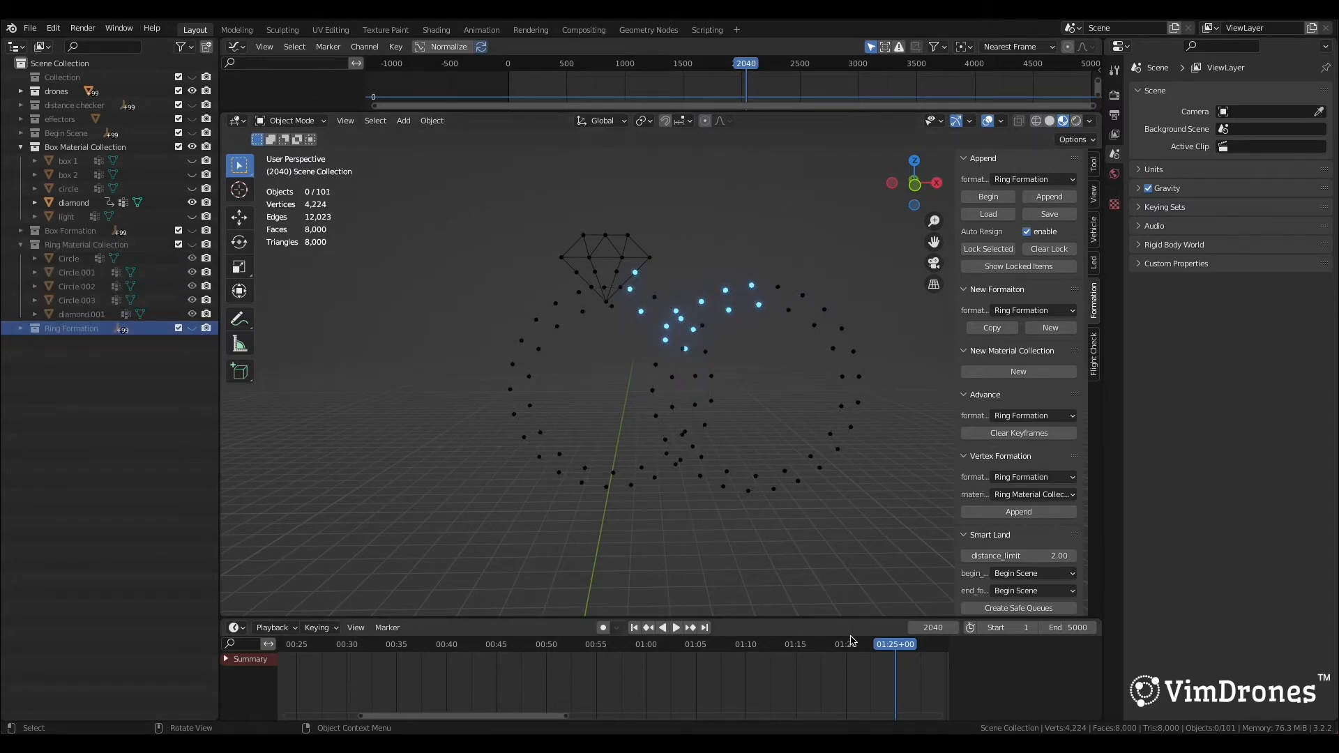
- Jump the timeline back to frame 1679 where the diamond glows above the box
click(674, 626)
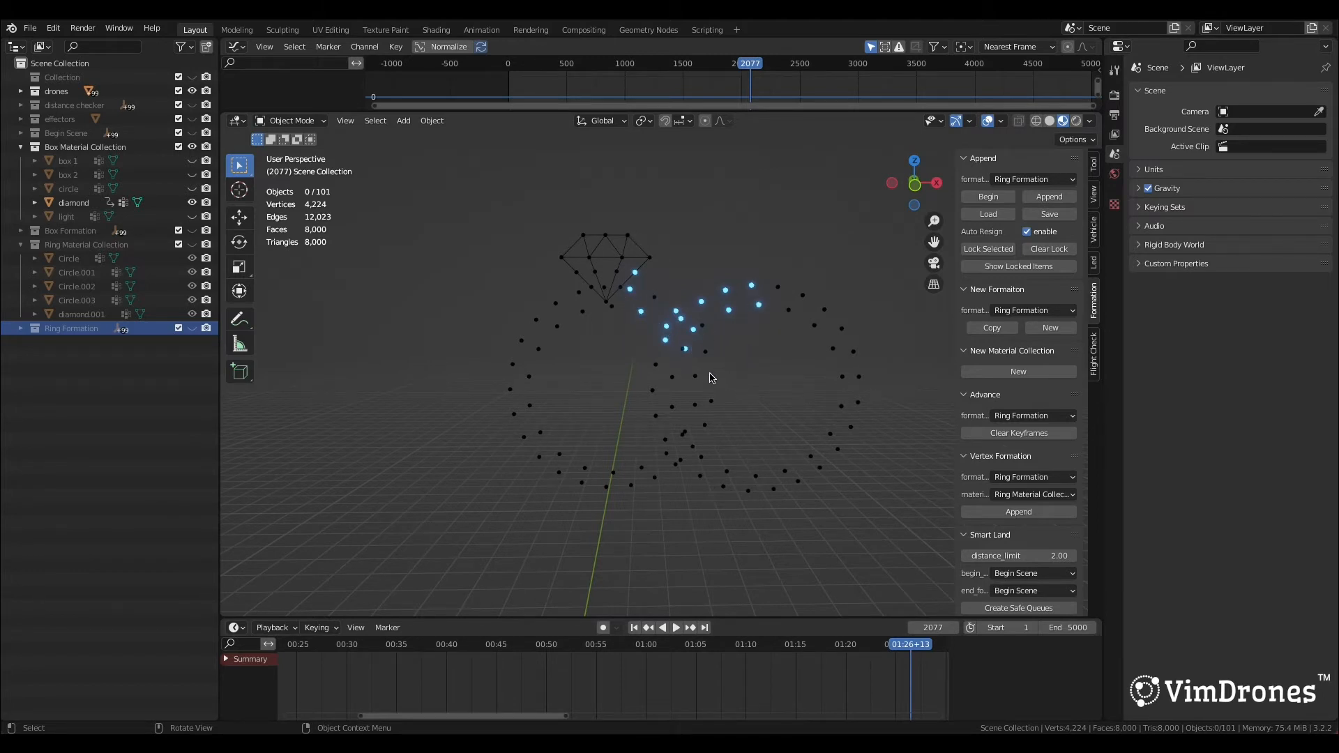
click(675, 628)
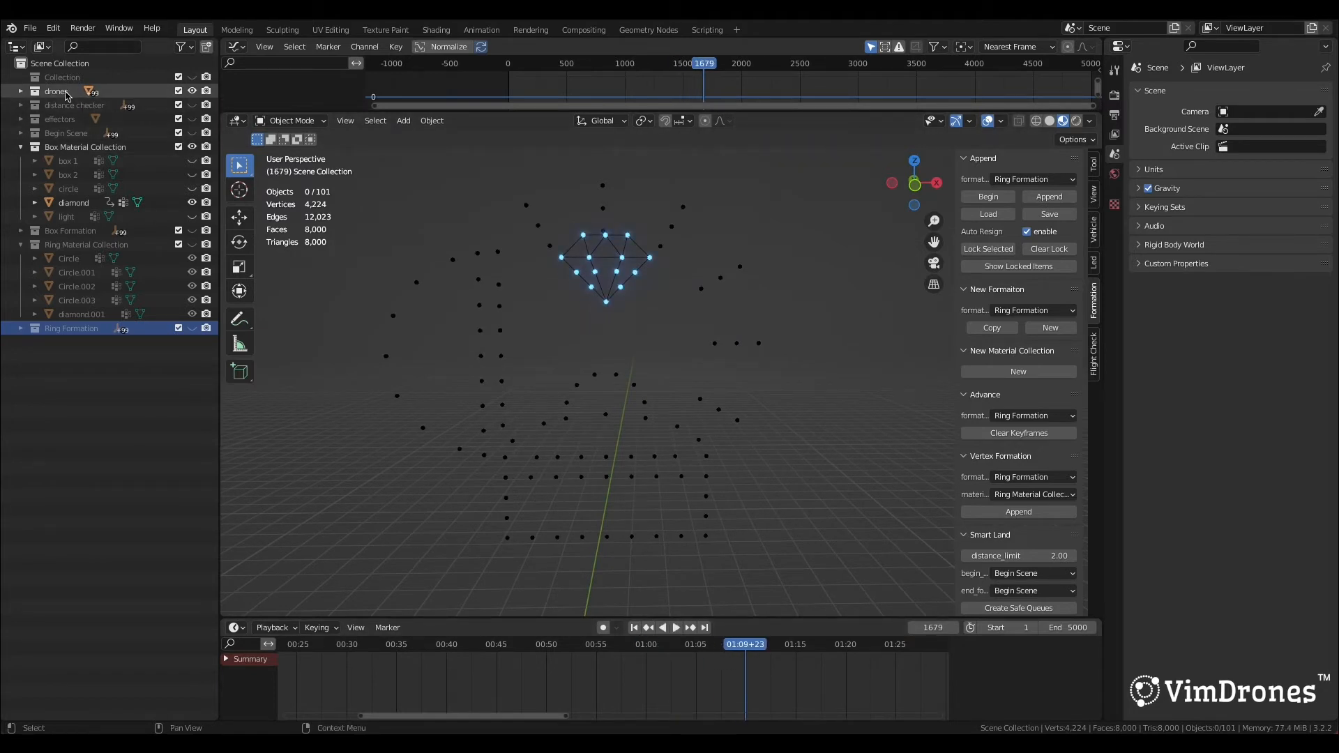
- Select all drones in the collection and scrub through the box-to-ring transition keyframes
right_click(56, 92)
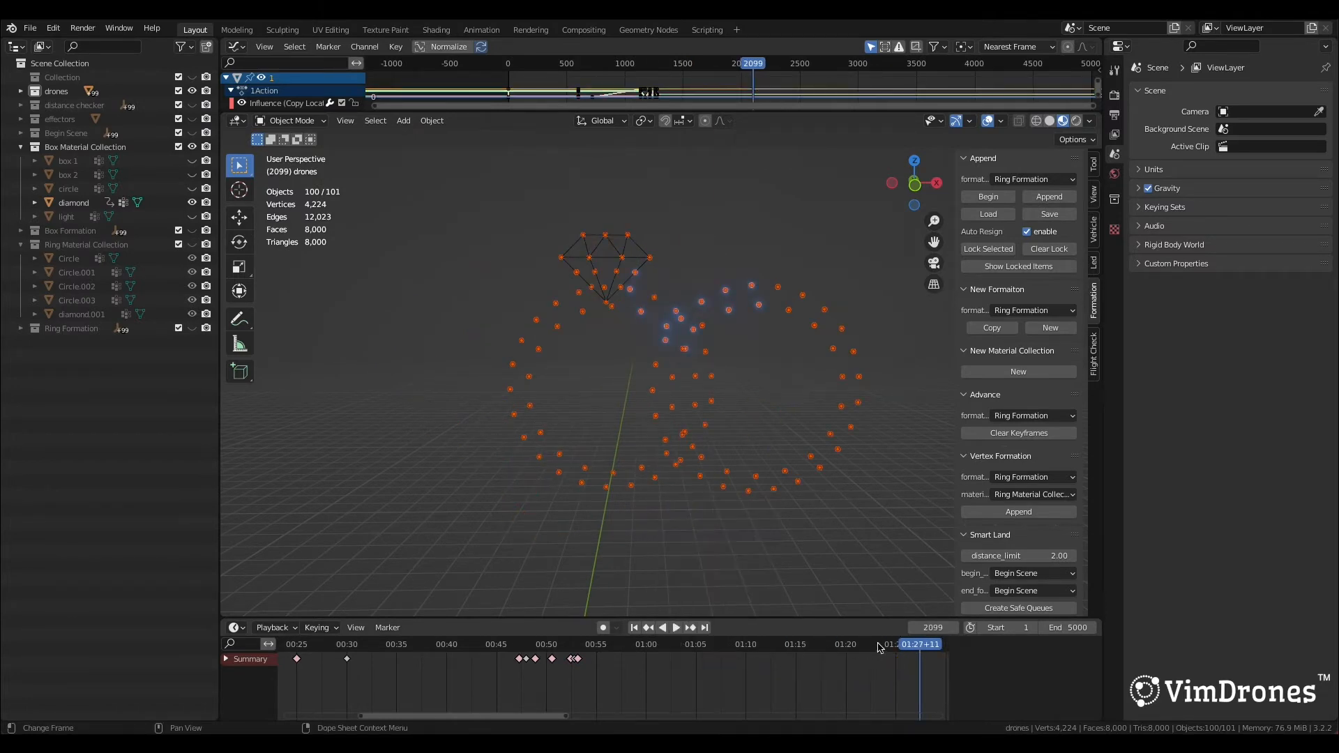
click(675, 628)
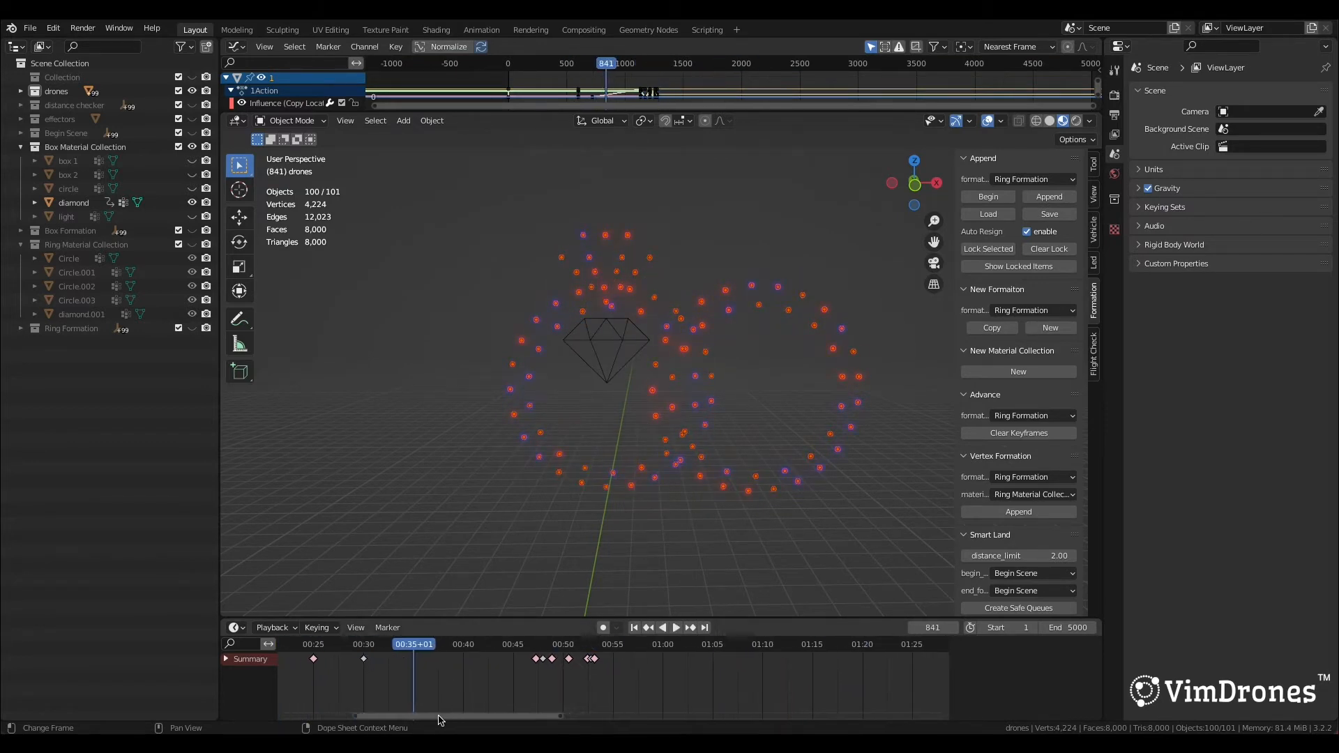
click(675, 628)
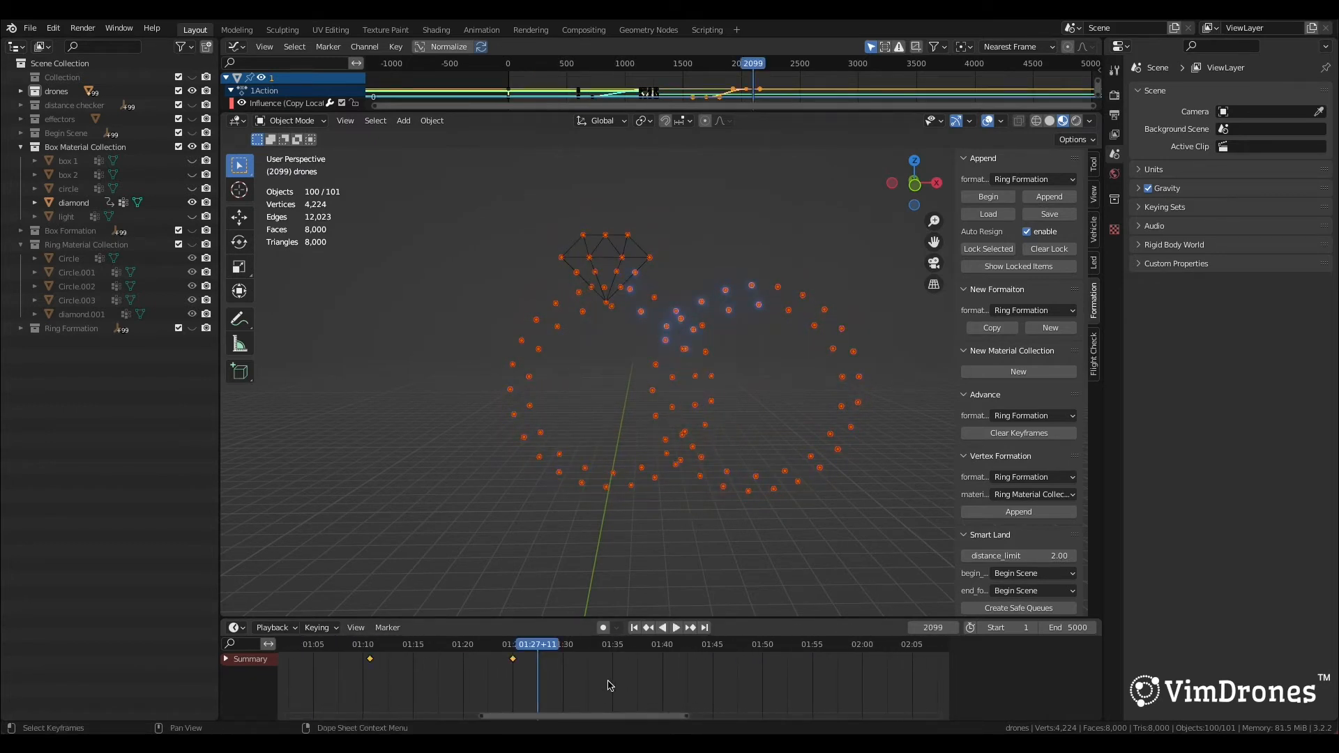
click(675, 628)
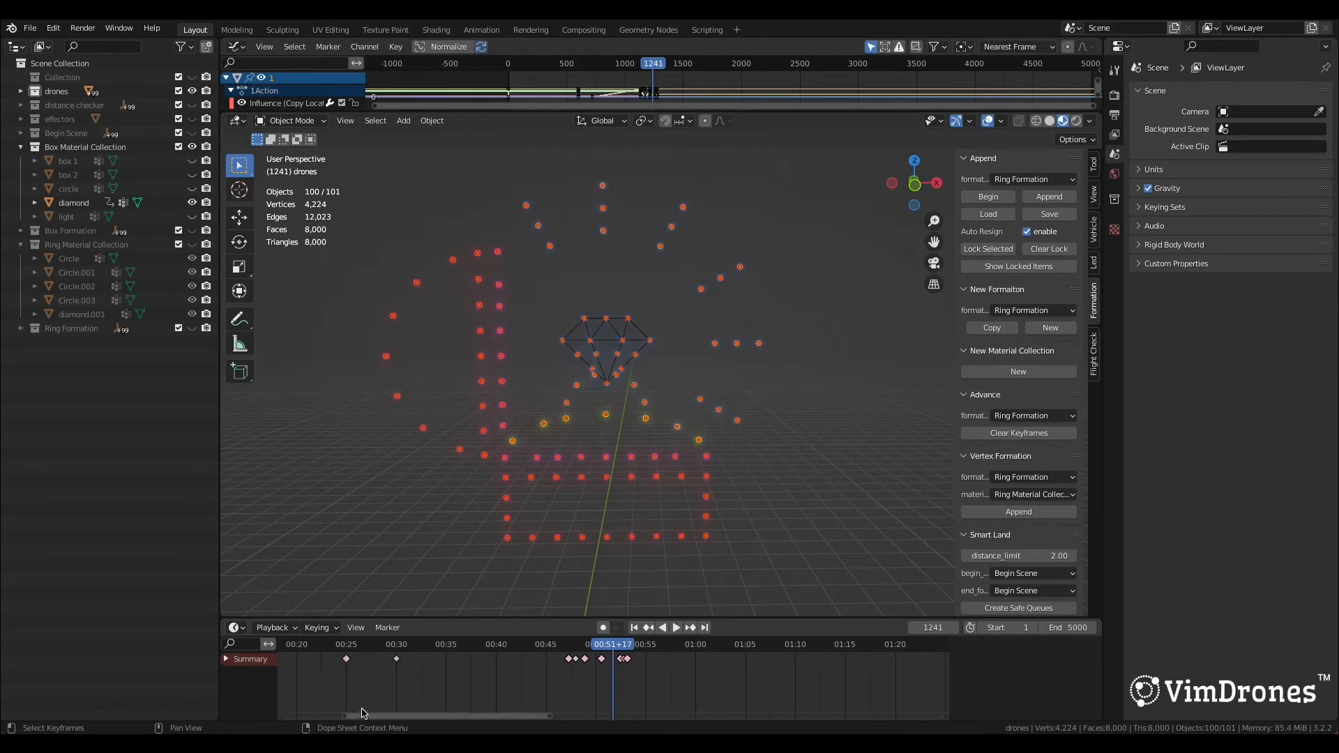
click(675, 628)
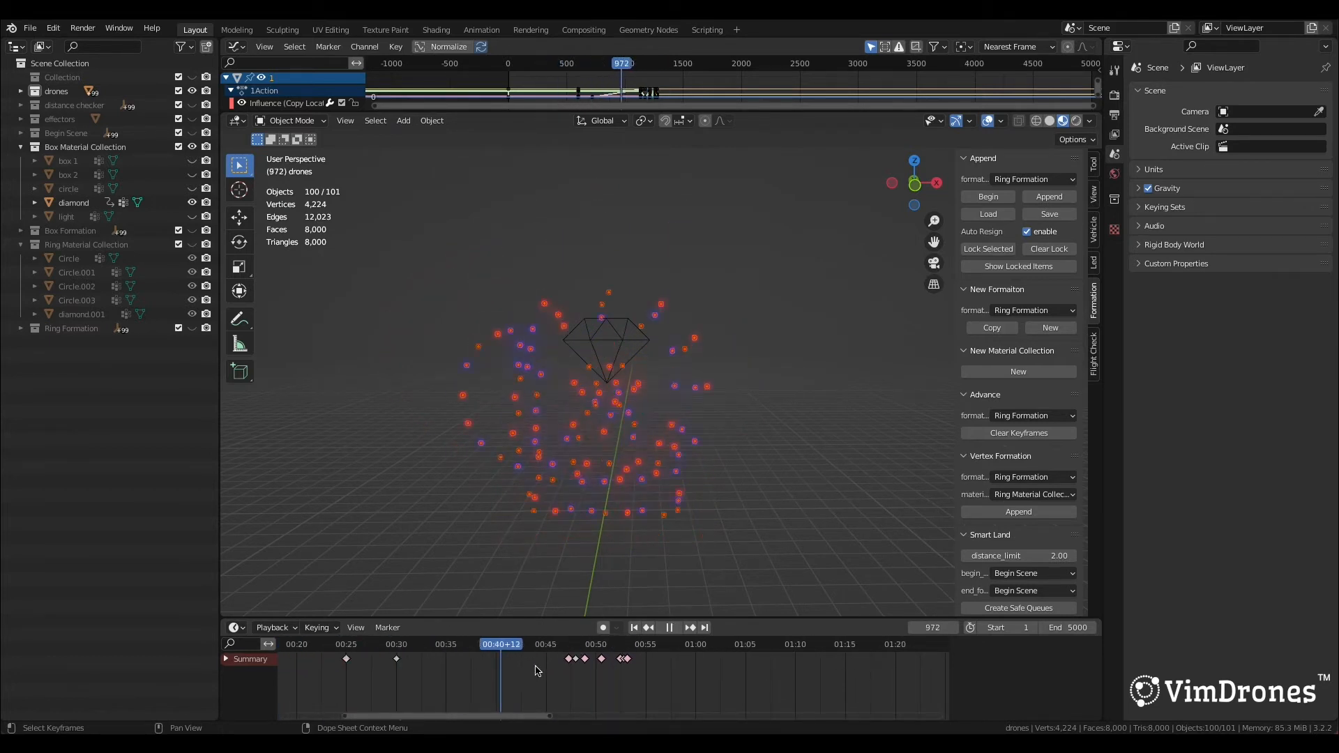
- Copy the Box Formation's 100 drone positions into a new Ring Formation
click(81, 314)
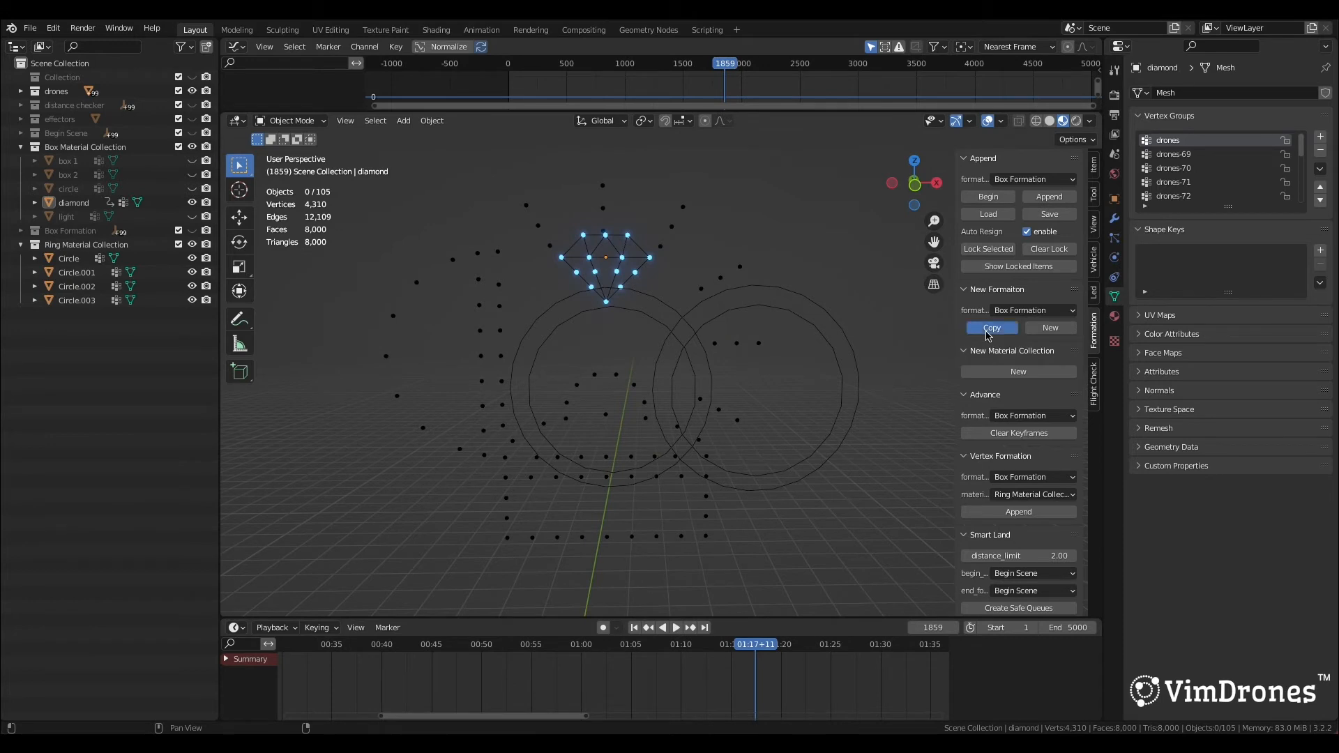
click(991, 326)
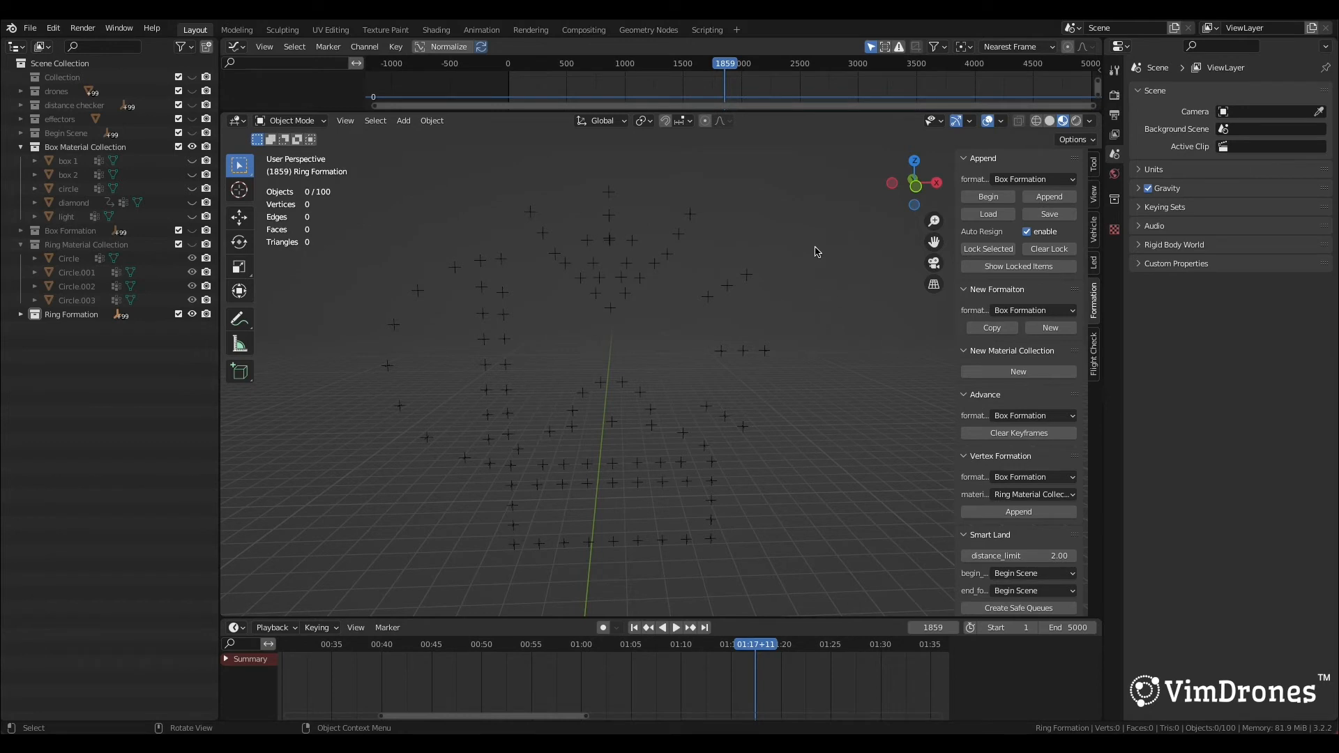
mouse_move(1017, 265)
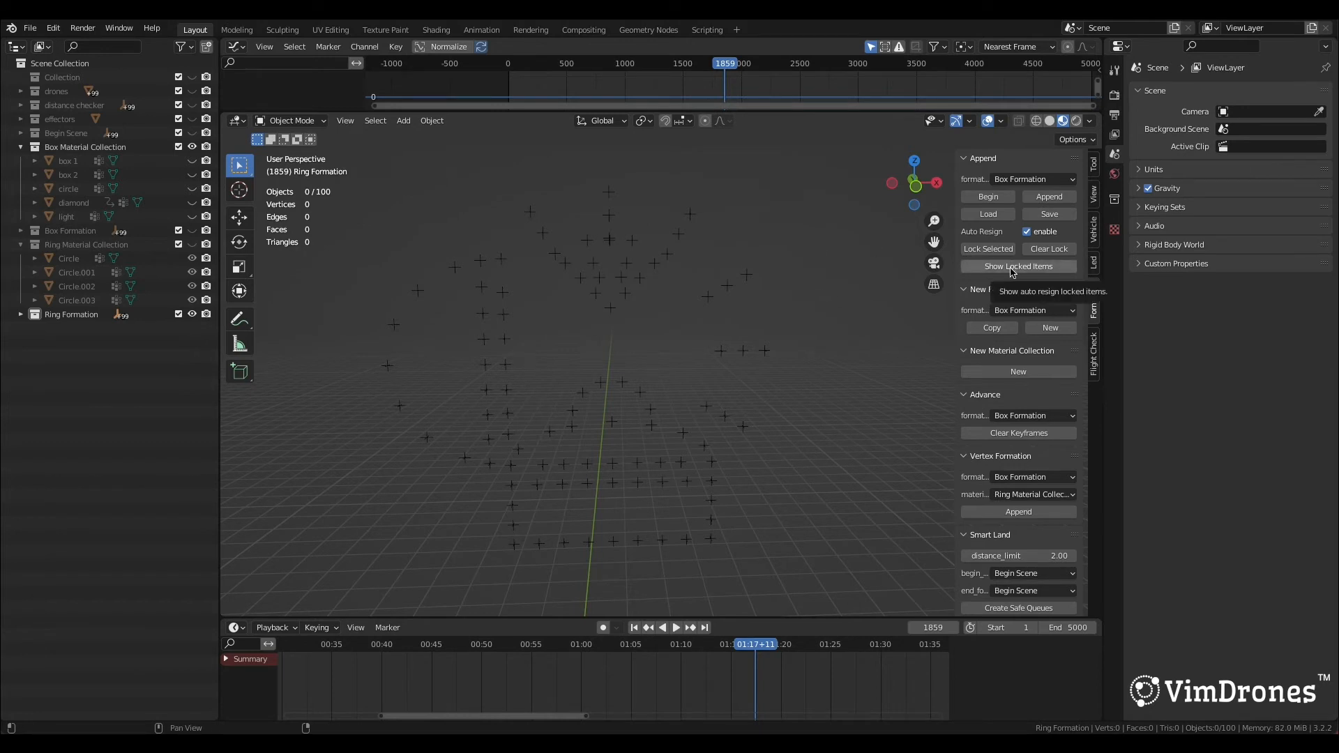
- Choose Ring Formation as the append target and reselect its 14 locked diamond empties
click(1016, 265)
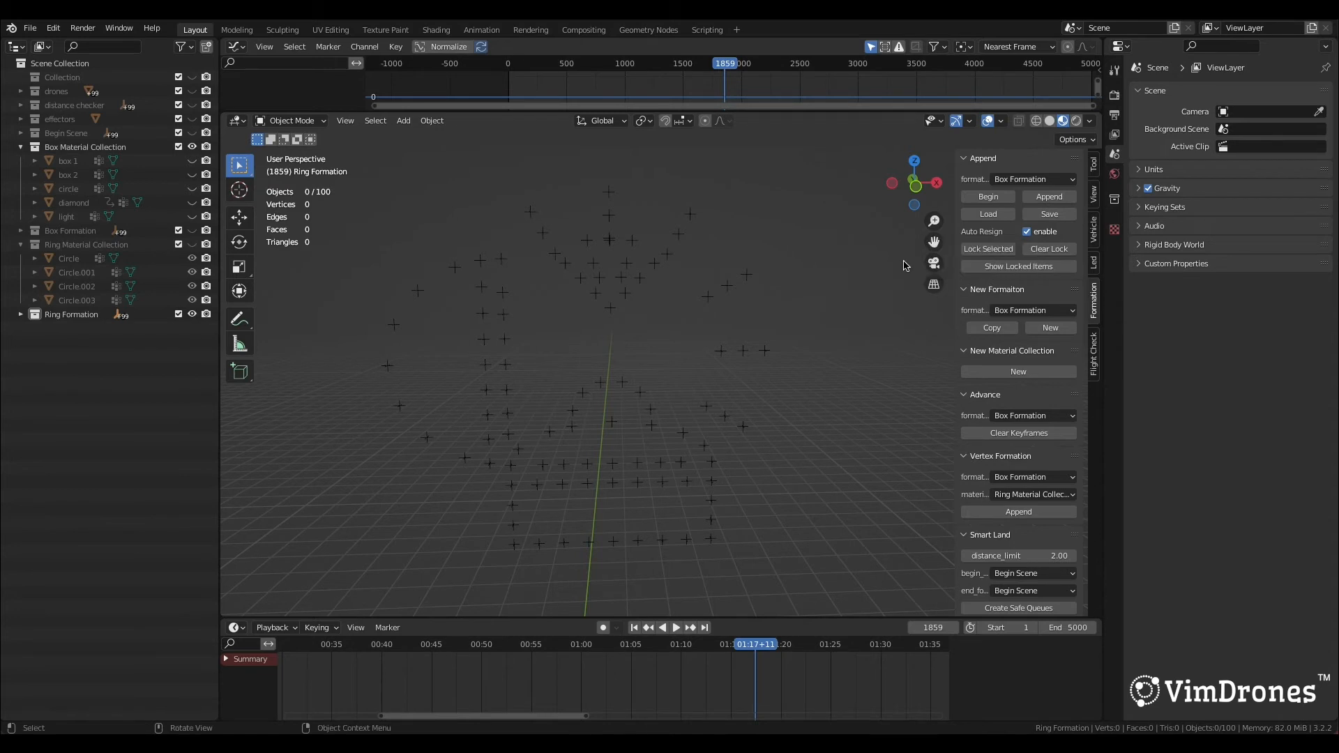
click(1033, 178)
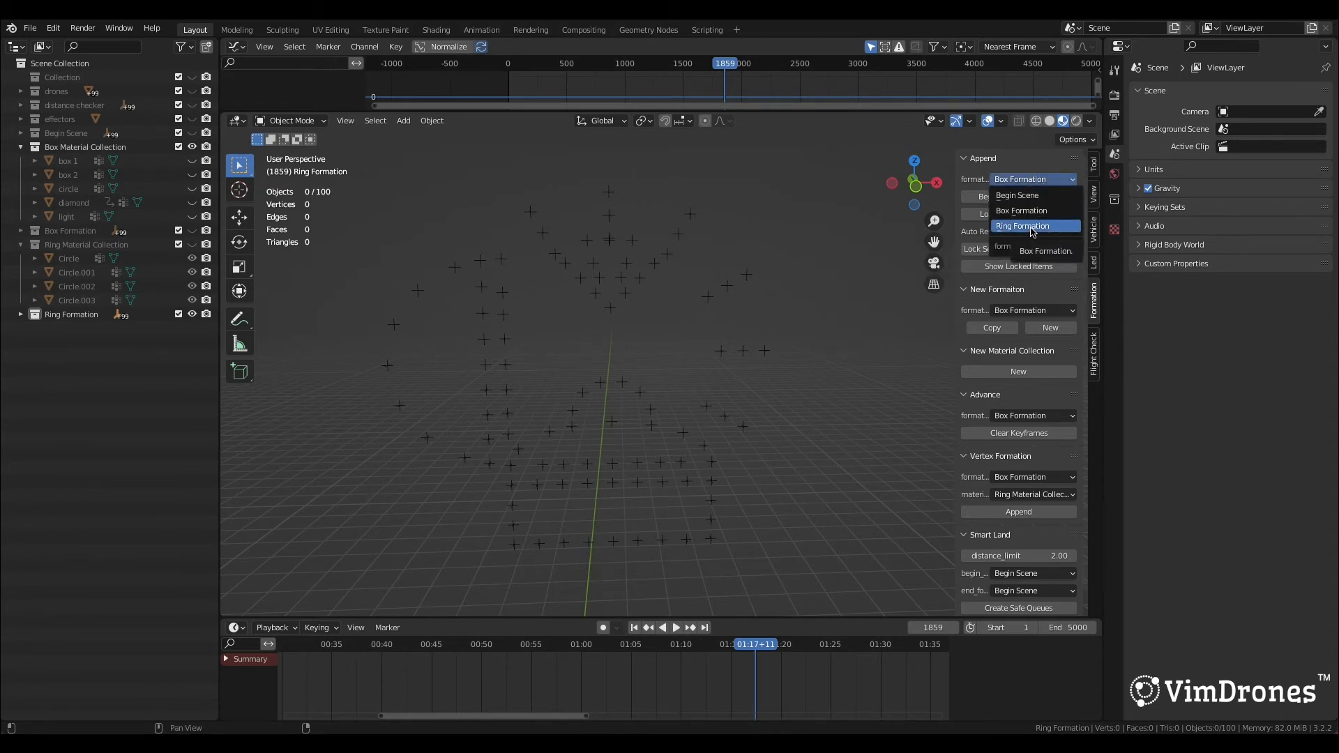
click(1034, 226)
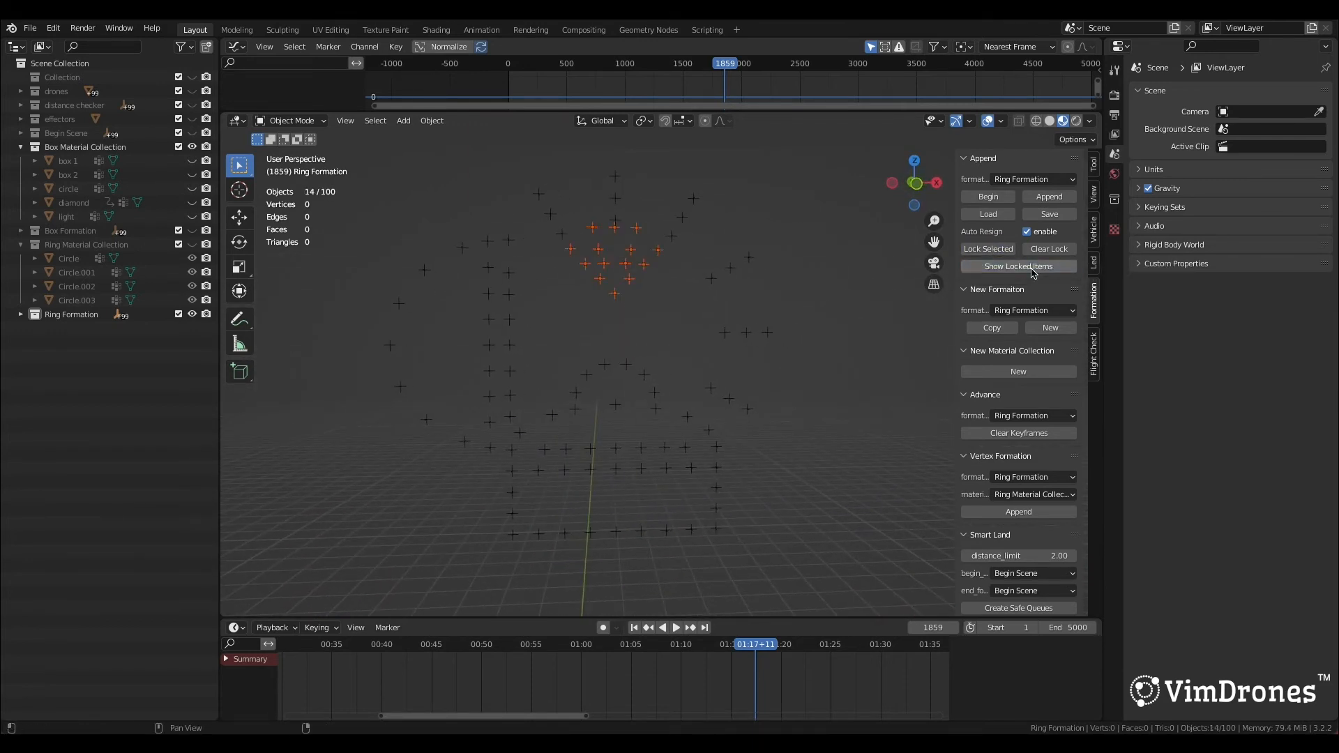
click(770, 320)
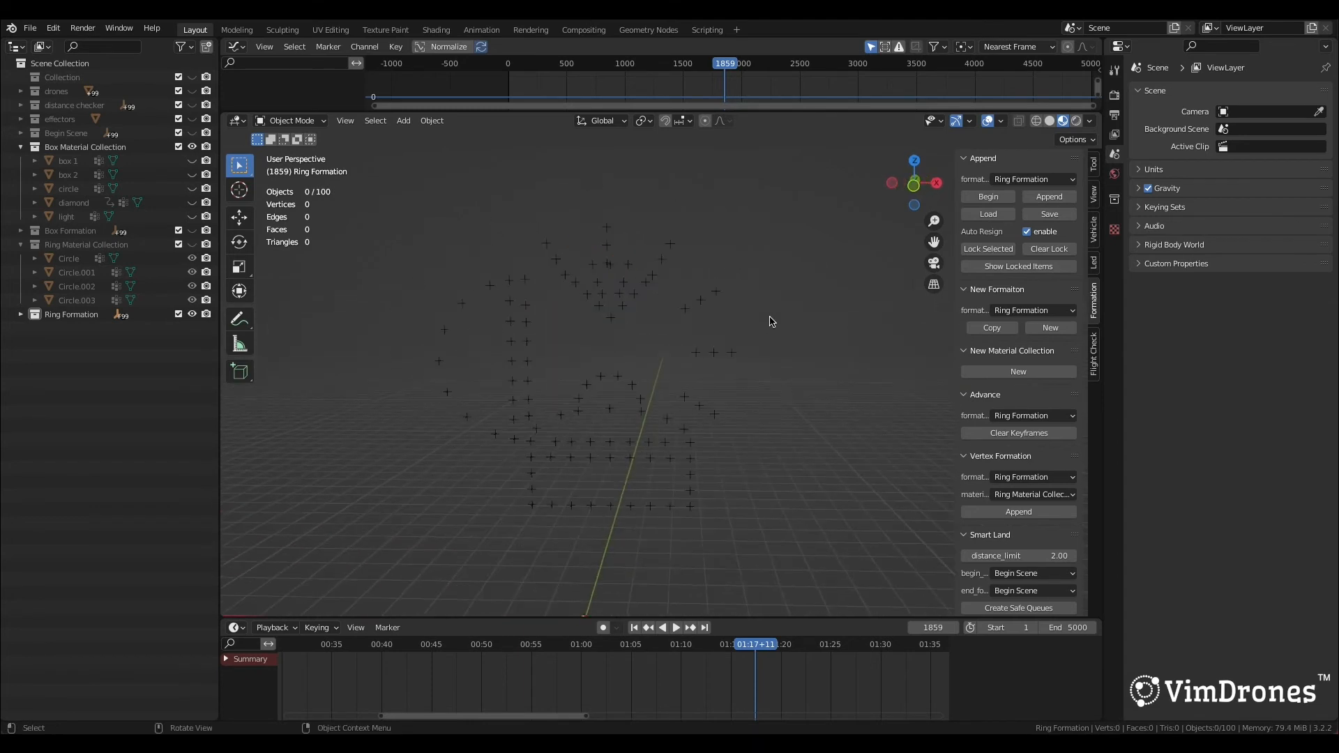
click(558, 291)
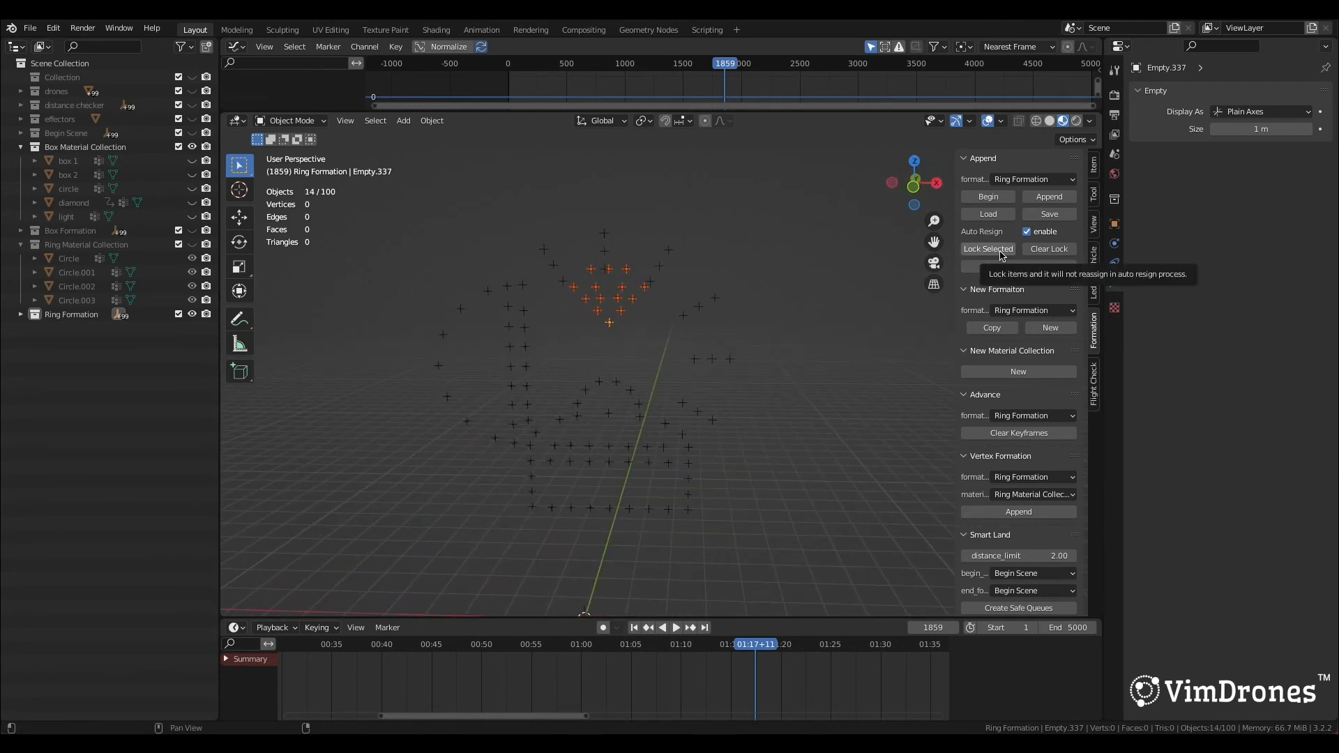
- Lock the 14 selected diamond points and append the ring shape vertices to Ring Formation
click(987, 248)
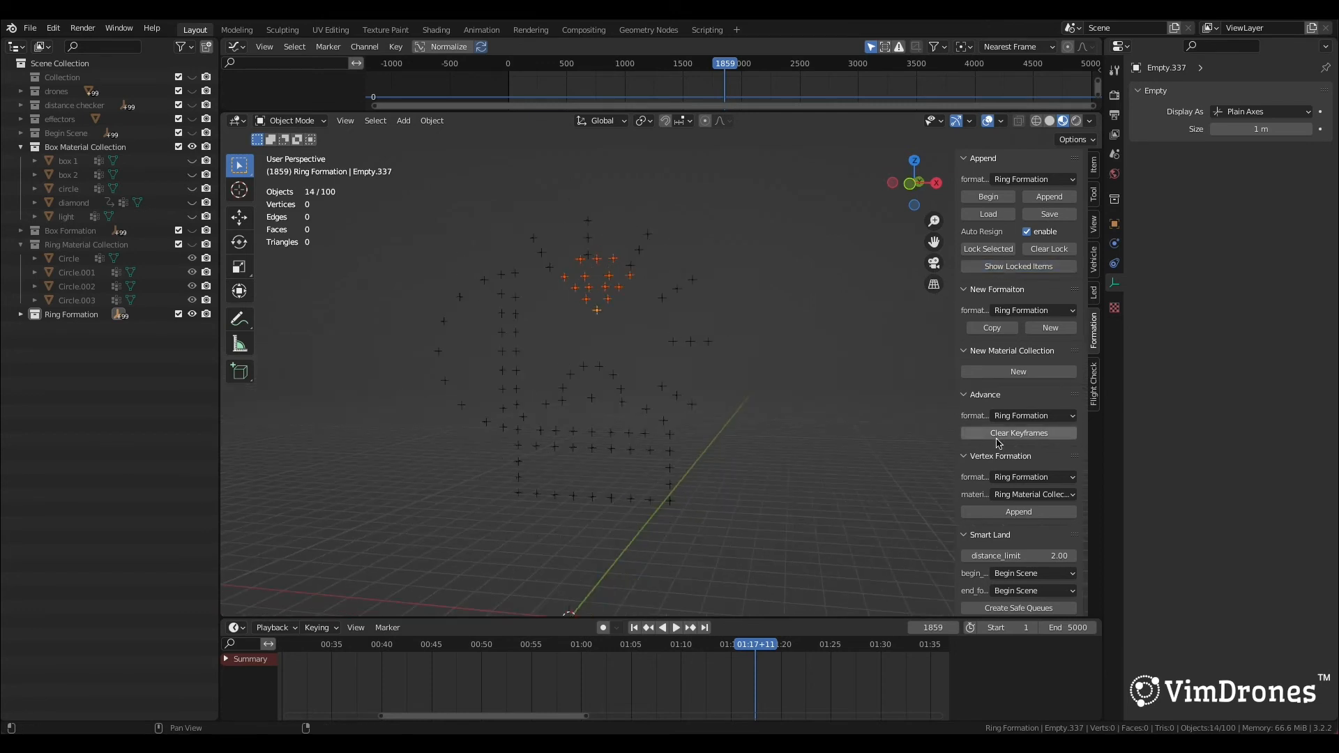
click(1034, 477)
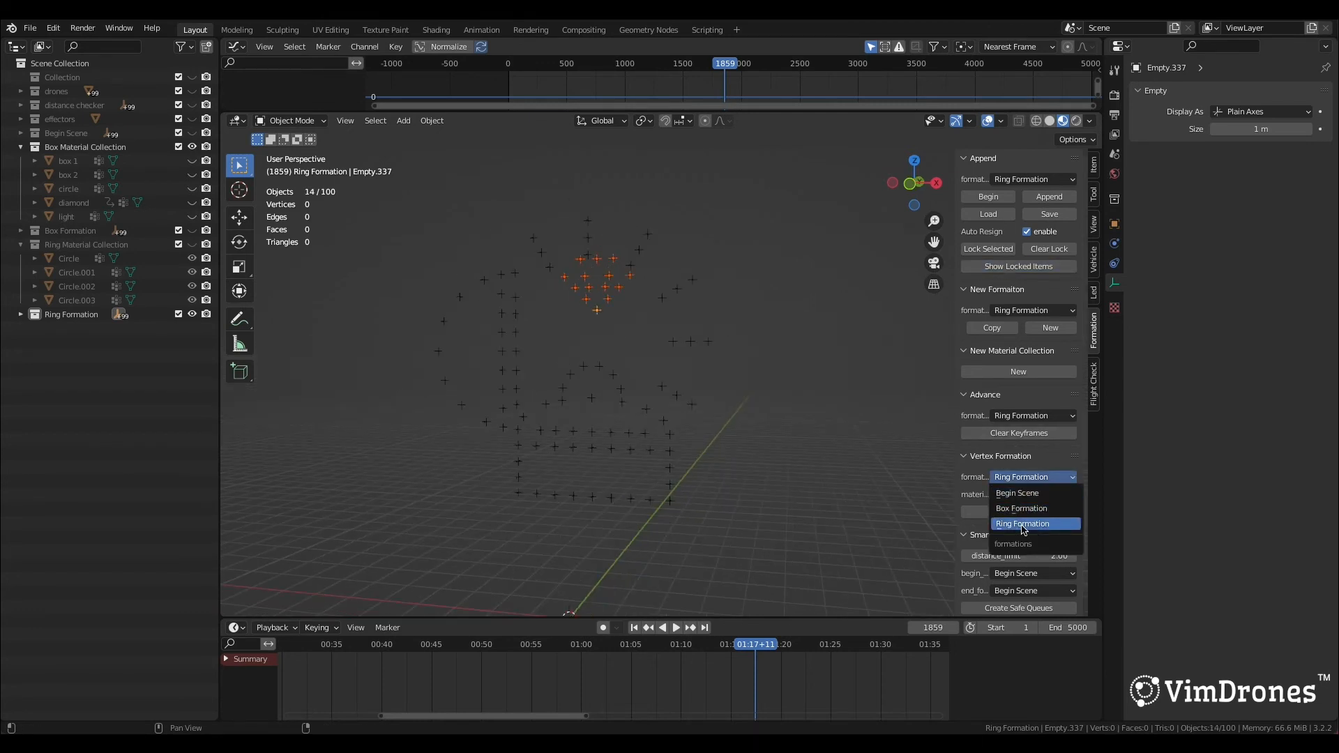
click(1021, 523)
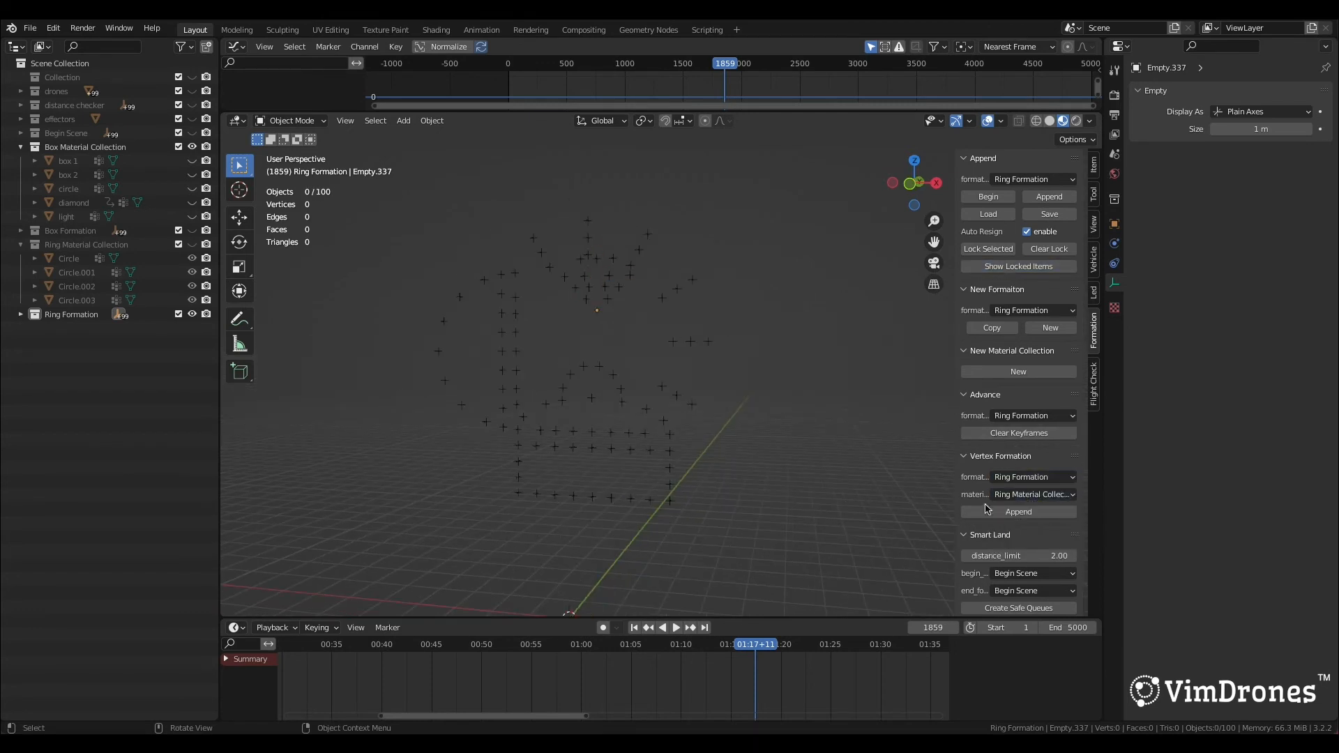
click(1018, 512)
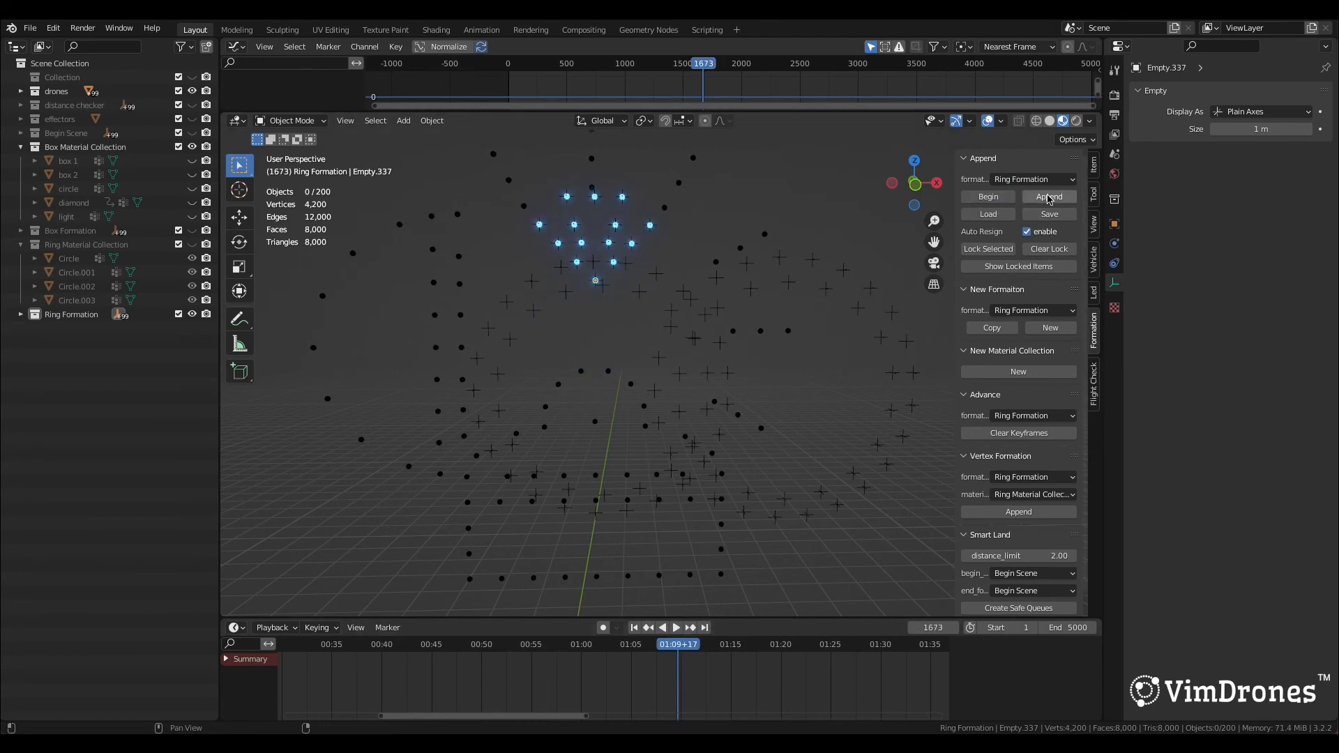
- Append the Ring Formation to the show and play the drones' transition
click(675, 628)
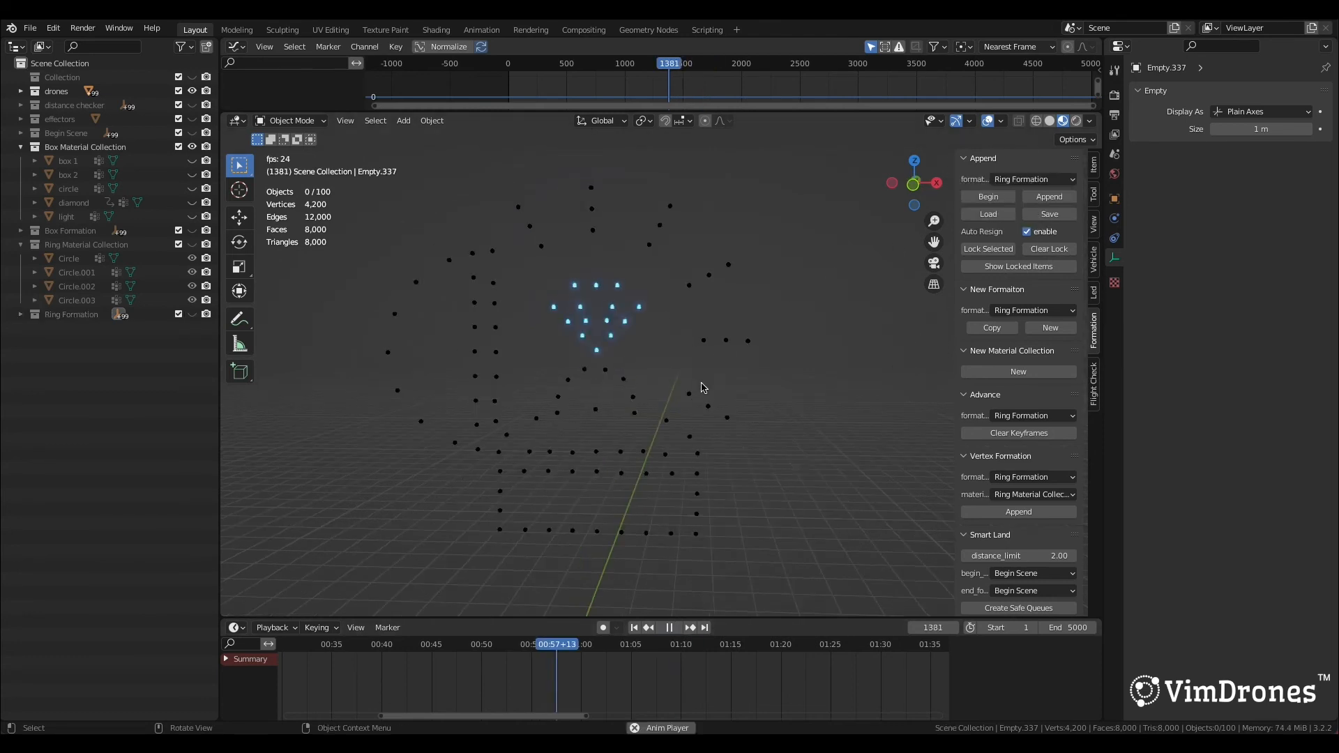